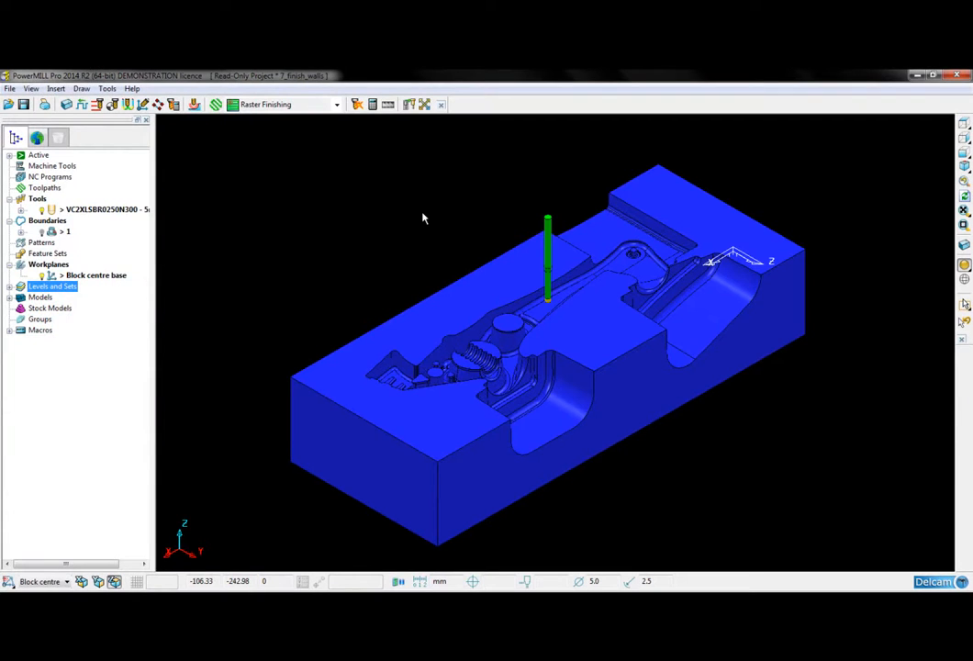
mouse_move(459, 358)
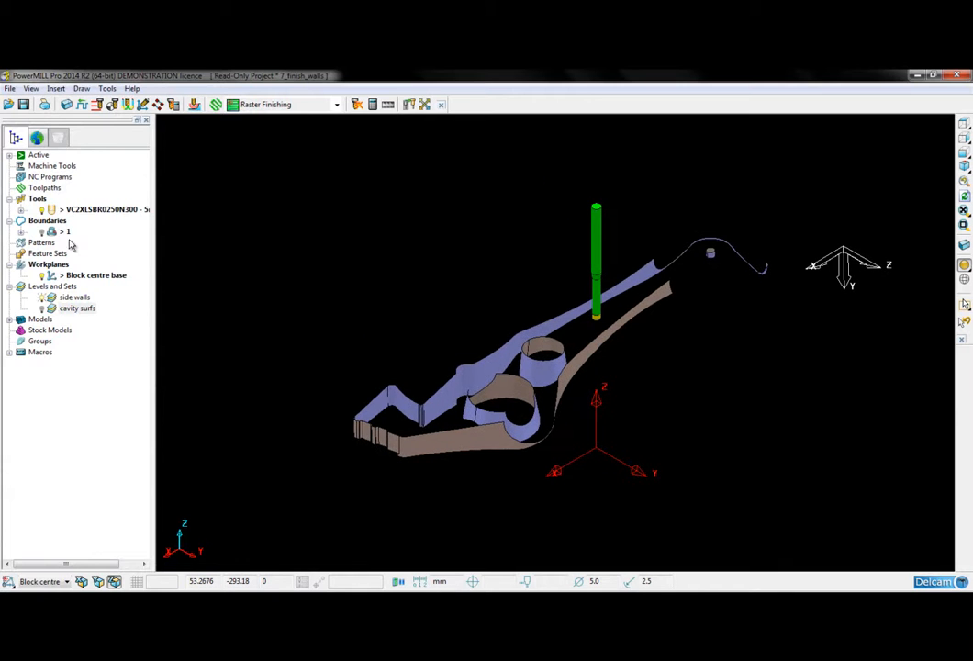
Calculate constant Z finishing toolpath 1 over the side-wall and cavity surfaces.
left_click(65, 232)
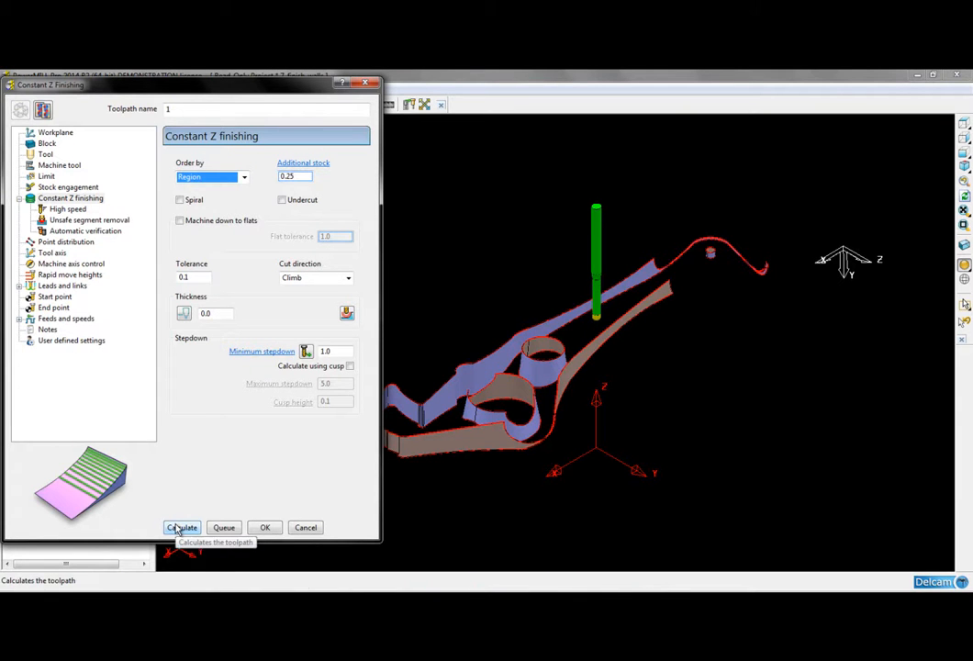
left_click(181, 528)
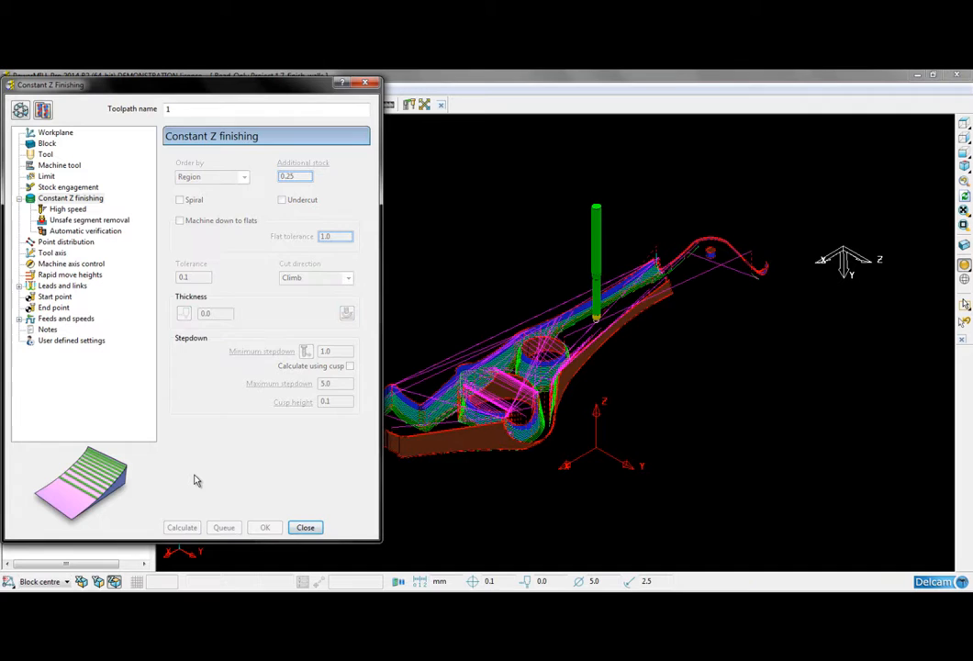
Close the Constant Z dialog and orbit to inspect passes around the bosses.
left_click(305, 527)
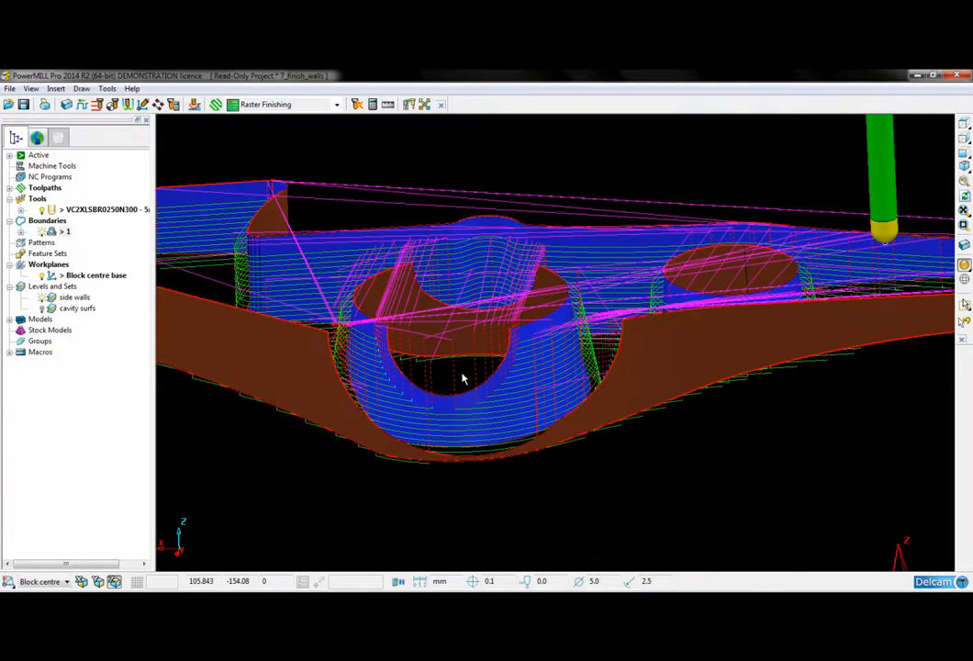
left_click_drag(464, 379, 638, 374)
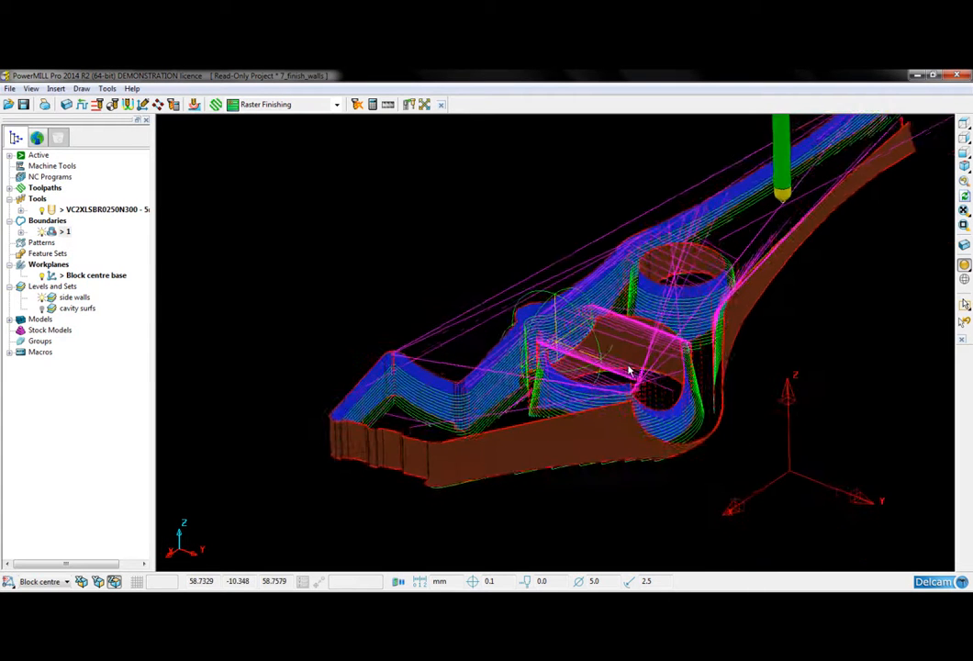
left_click_drag(629, 368, 657, 374)
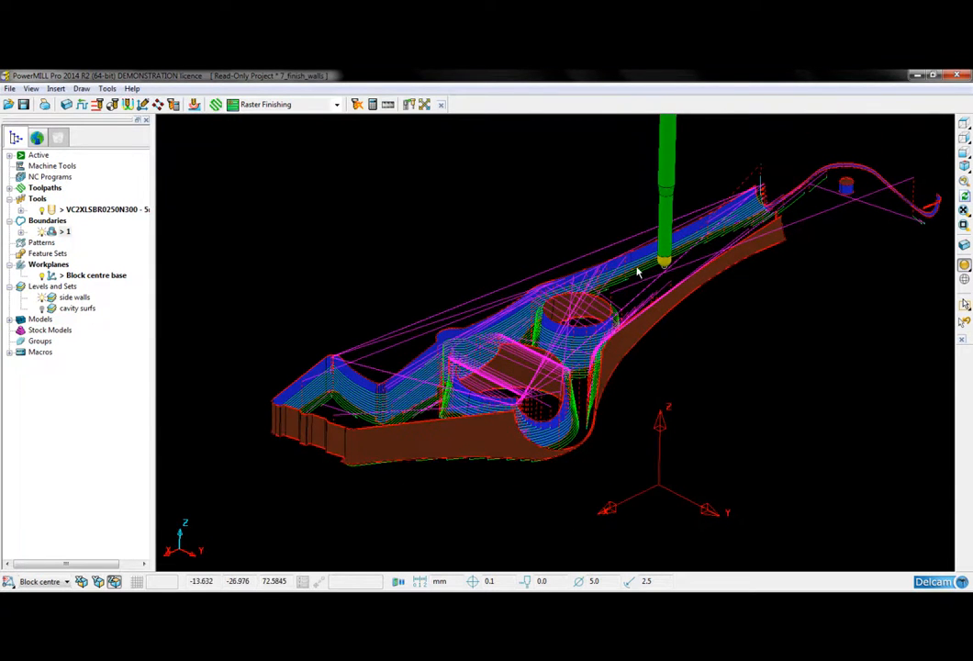
mouse_move(605, 354)
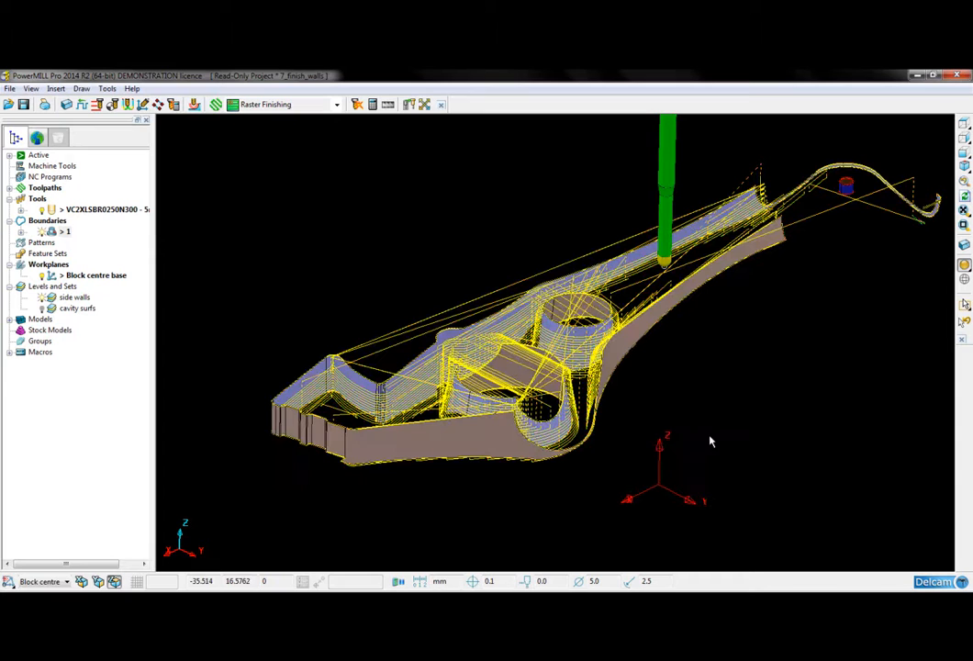
Start a new Swarf Finishing toolpath from the Strategy Selector's Finishing strategies.
left_click(356, 104)
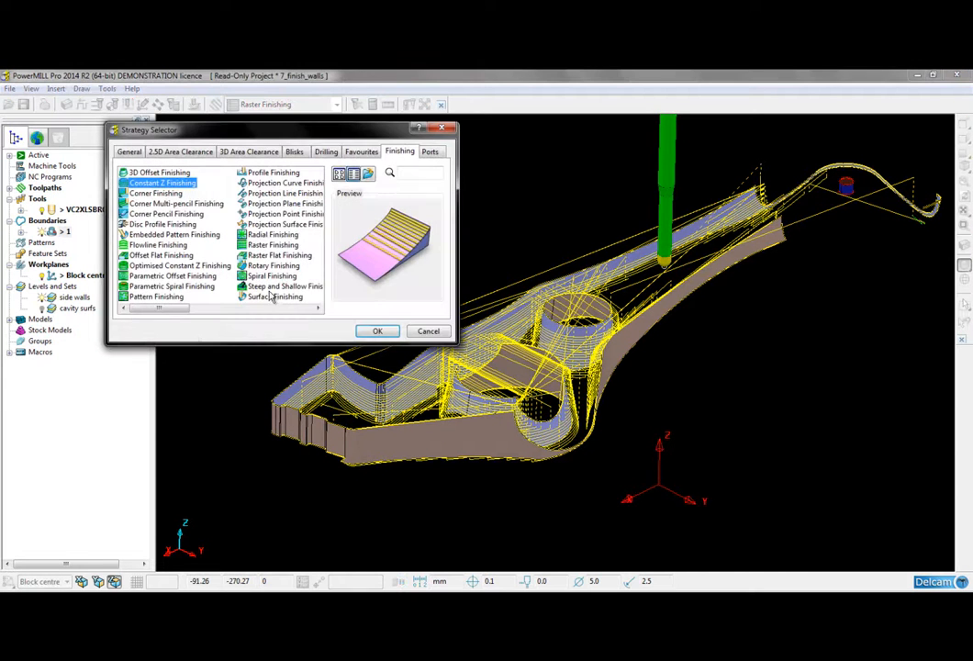
left_click(273, 172)
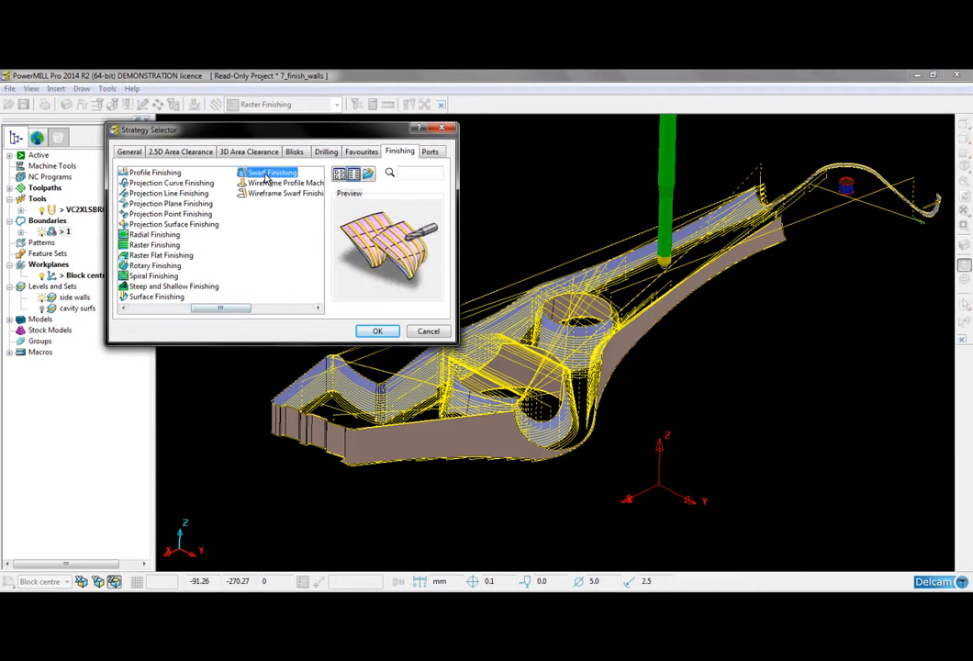
left_click(377, 331)
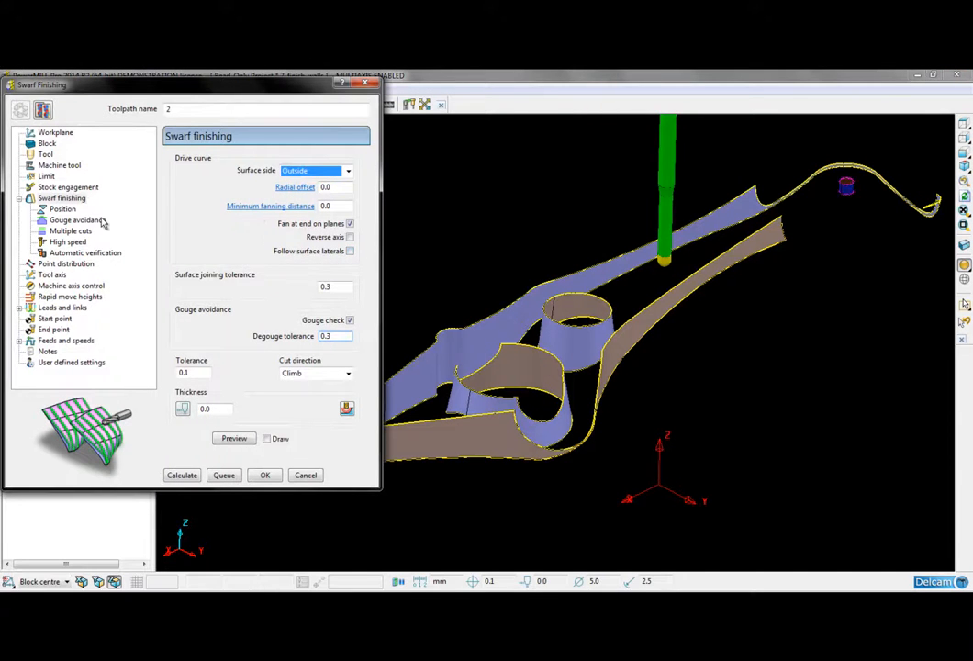
Calculate the swarf toolpath with Merge multiple cuts and a Vertical tool axis.
left_click(70, 230)
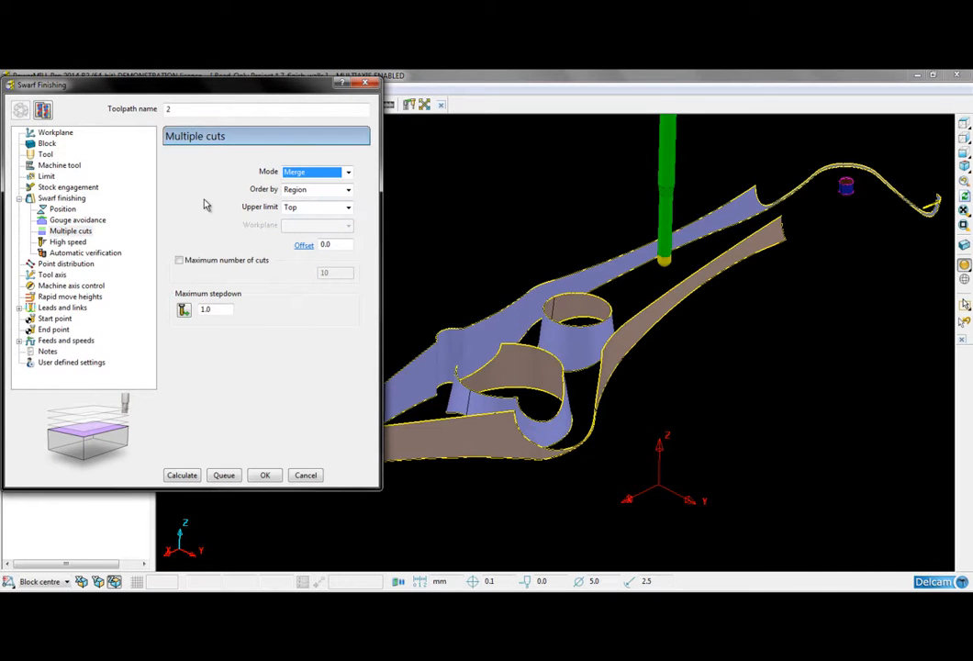
left_click(52, 275)
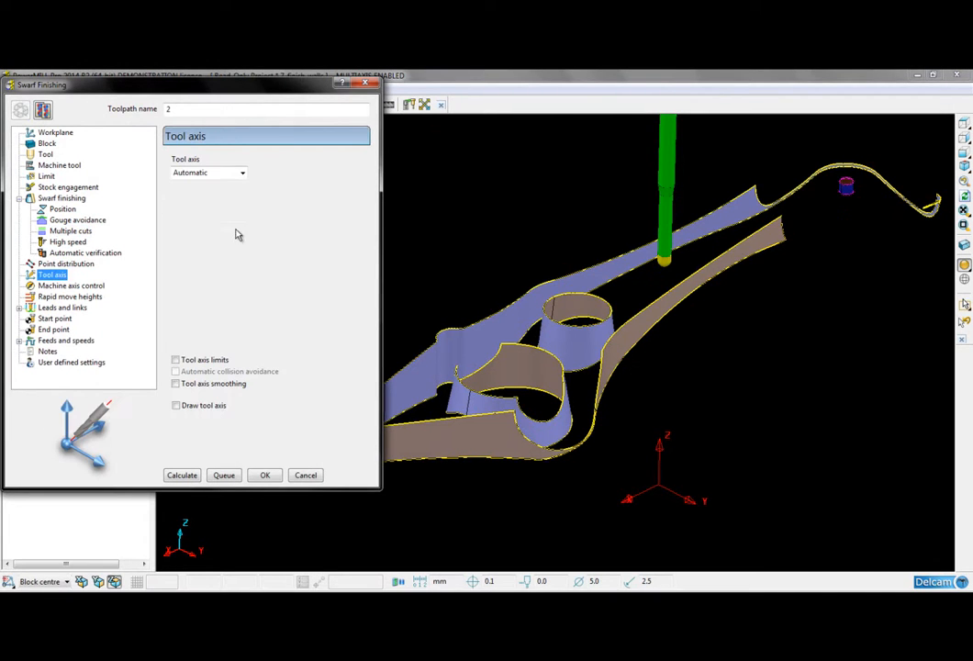
left_click(208, 172)
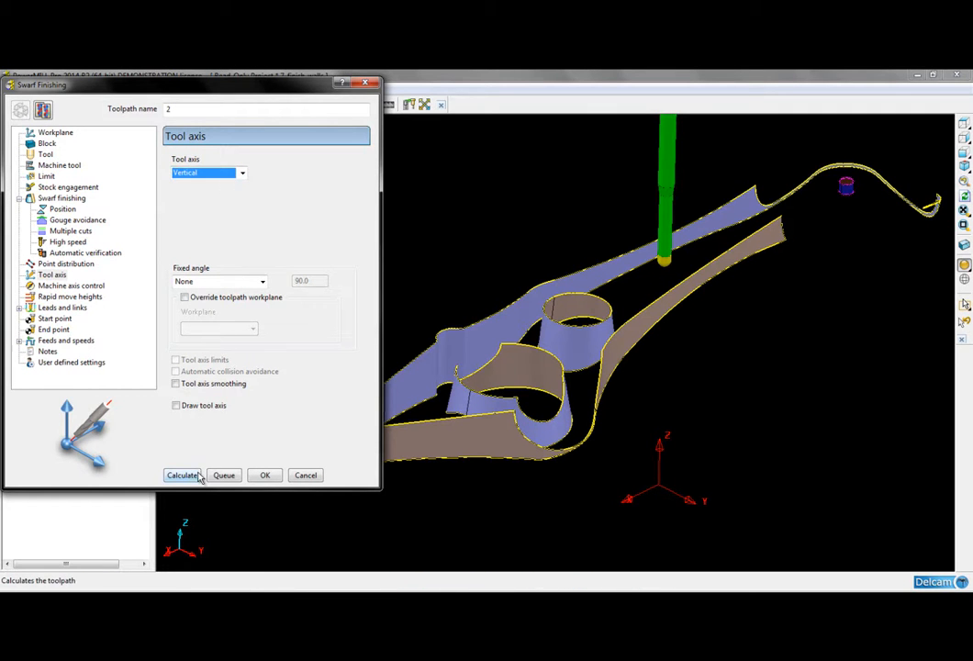
left_click(181, 474)
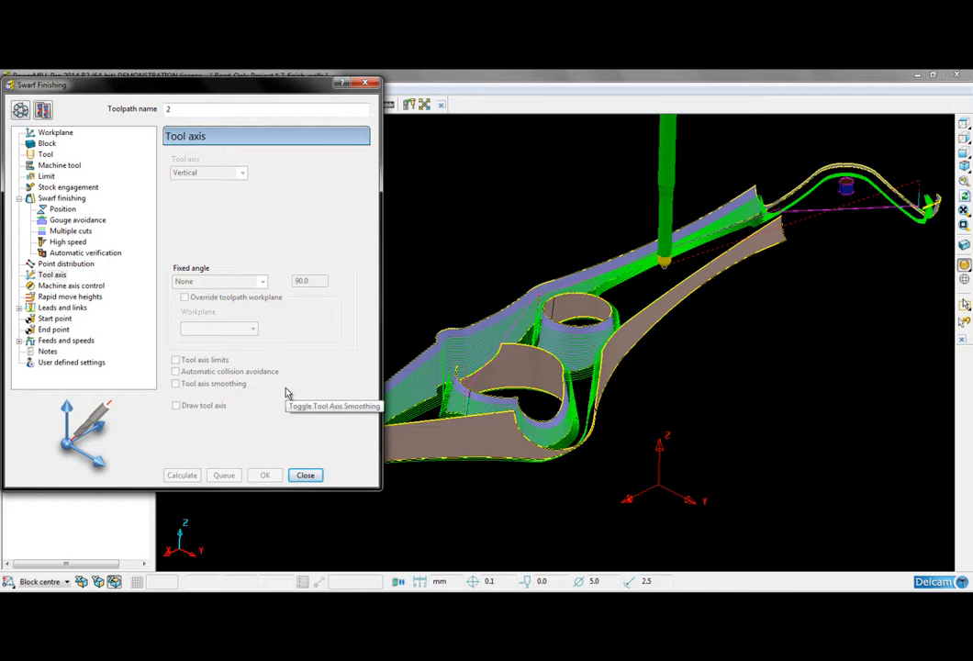
Close the Swarf Finishing dialog to view the calculated wall passes.
left_click(304, 475)
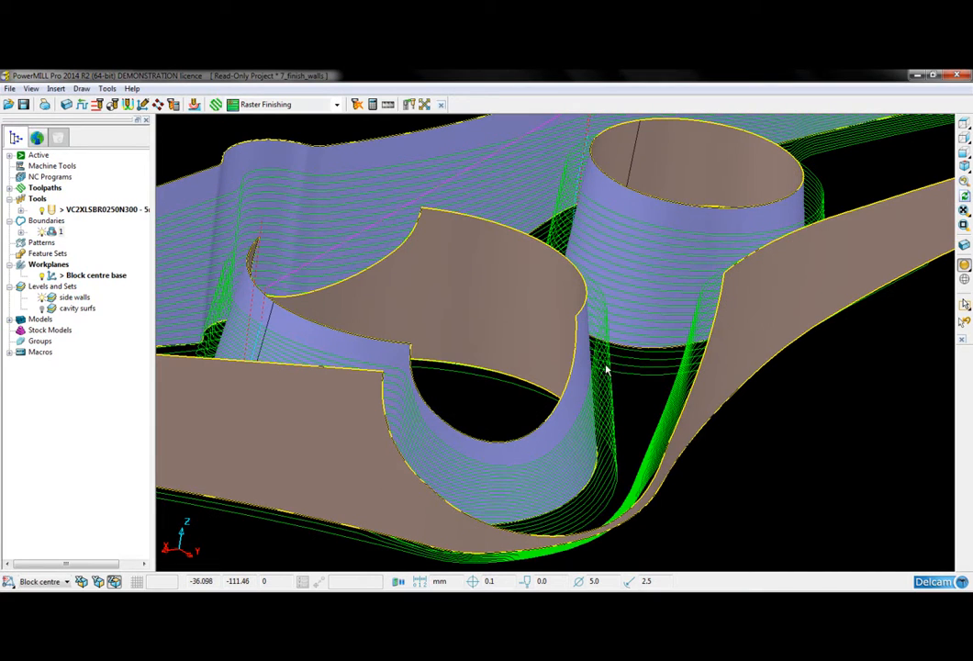
mouse_move(569, 374)
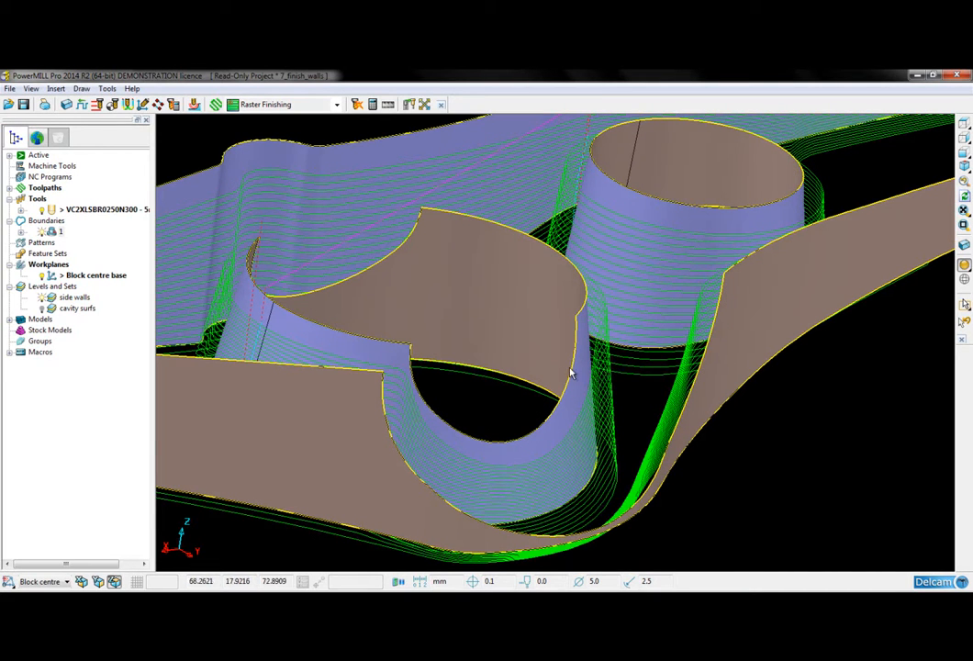
mouse_move(529, 450)
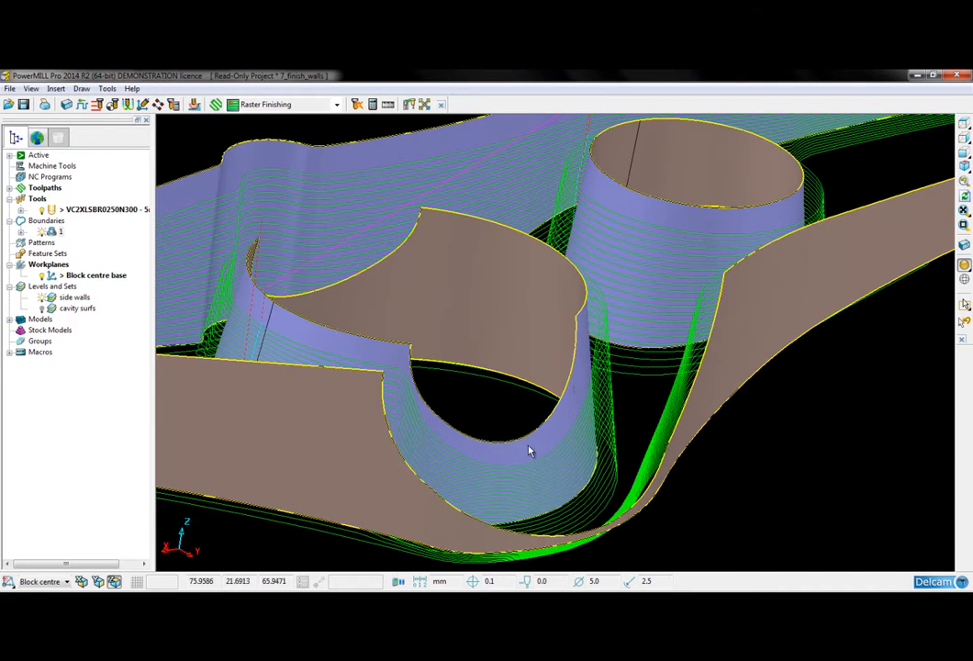
mouse_move(586, 349)
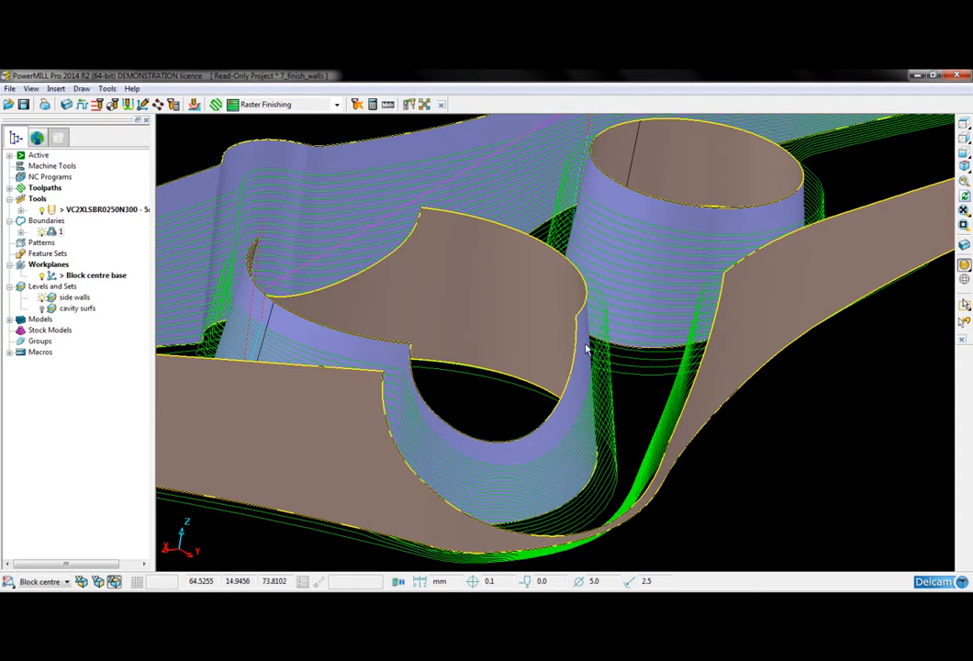